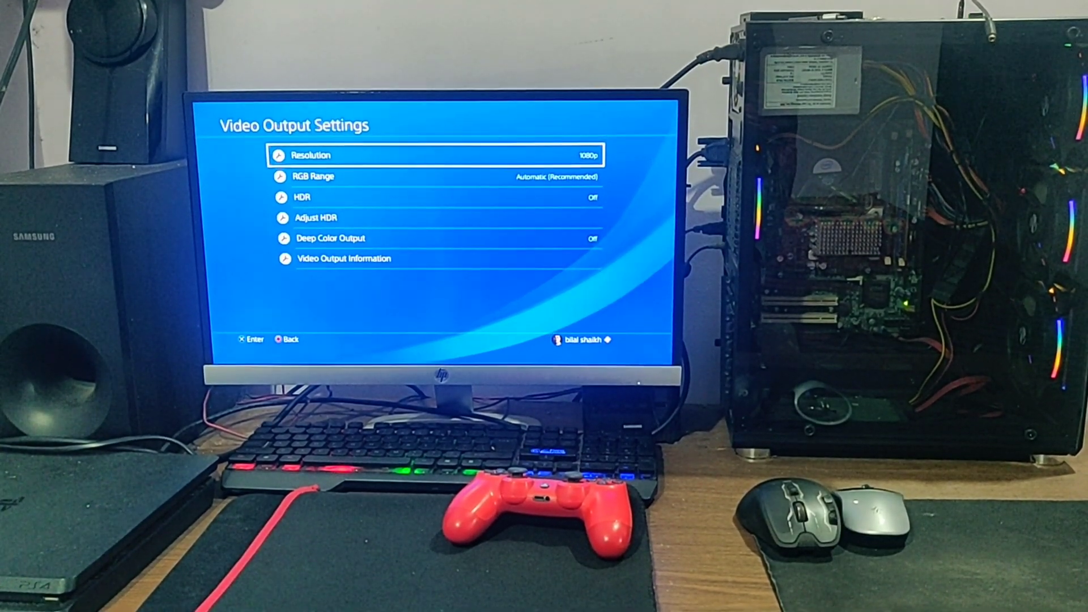
Open the Ghost of Tsushima folder in Capture Gallery and highlight its newest clip
key(Down)
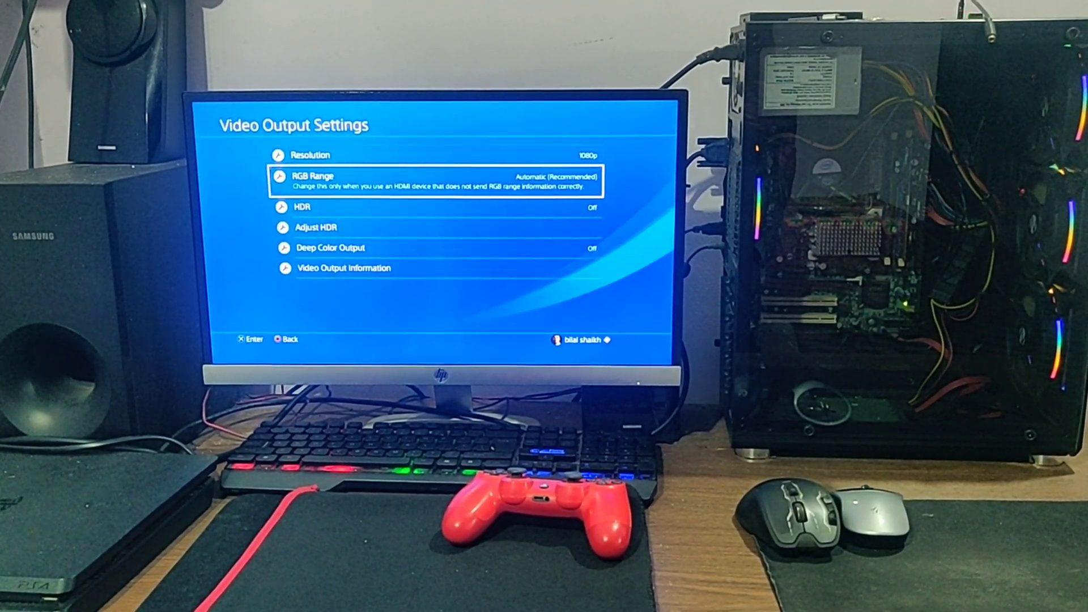
key(Down)
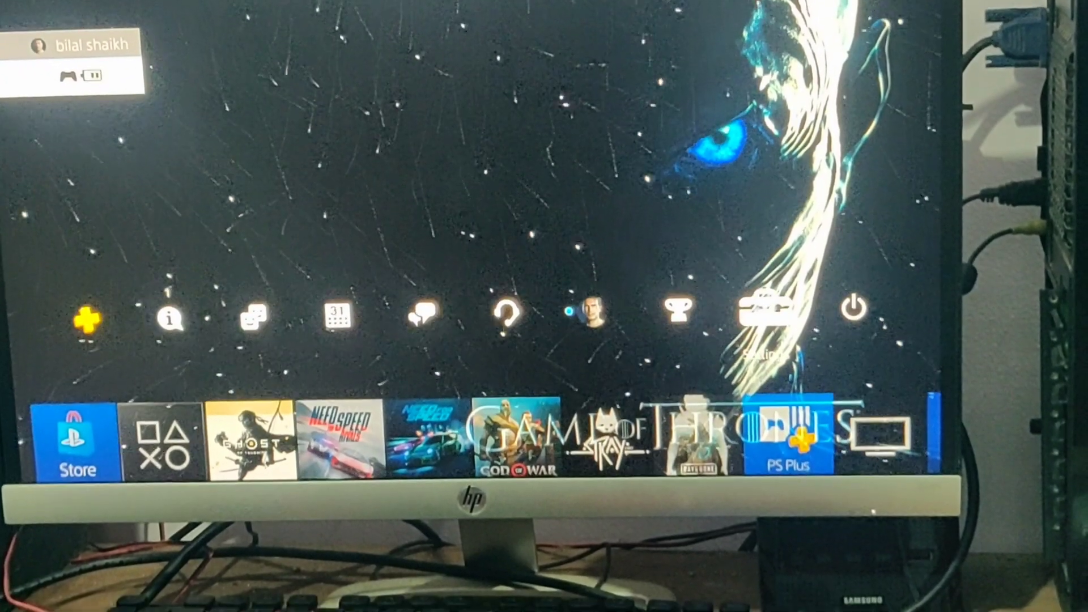
click(763, 316)
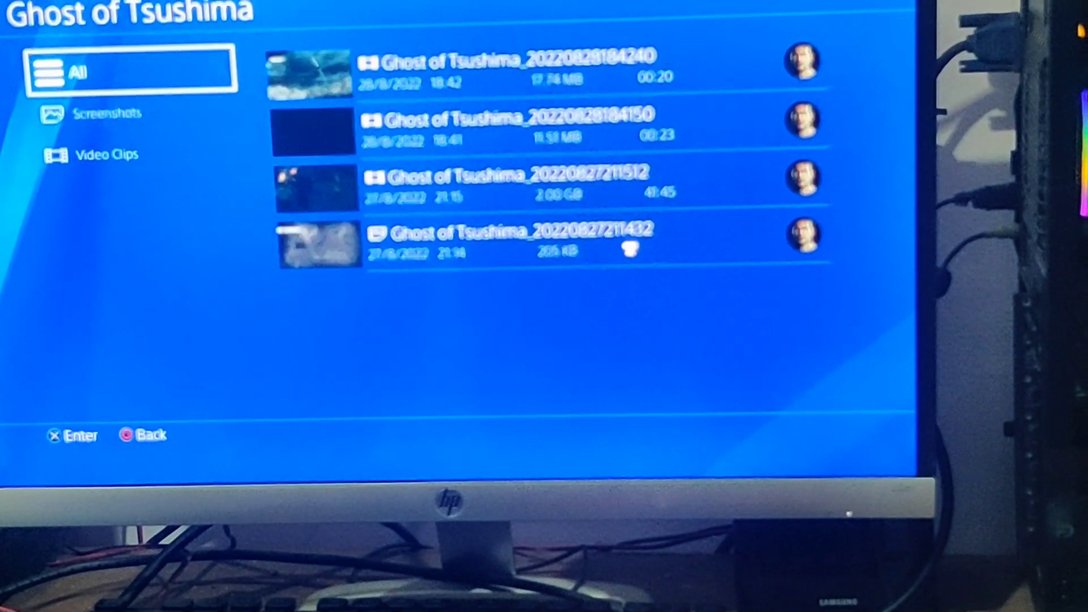
click(541, 59)
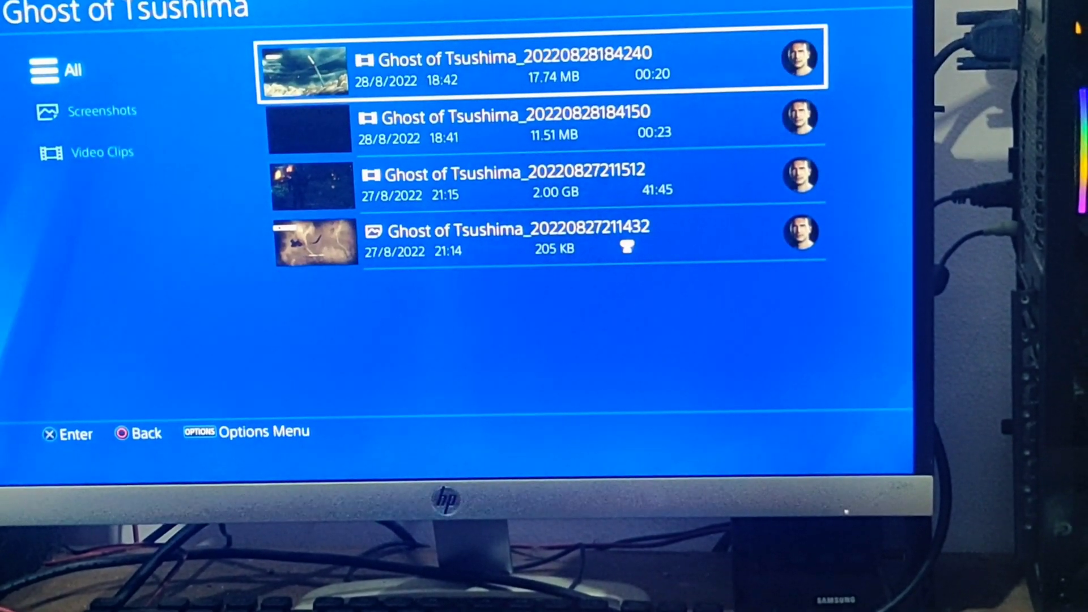